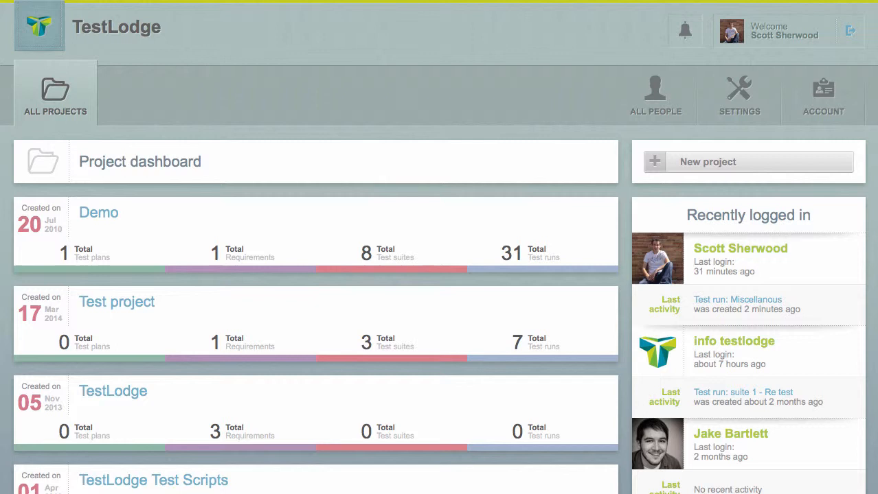
mouse_move(670, 226)
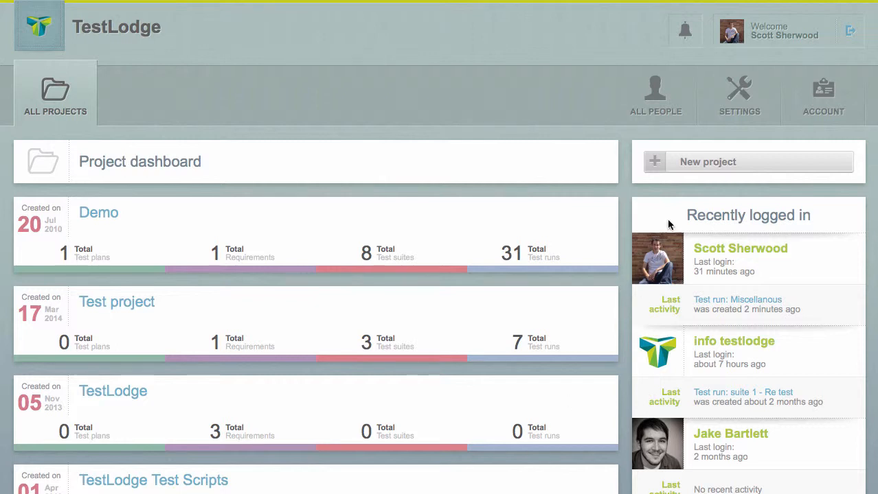
Open TestLodge's SETTINGS area showing the account details form
left_click(739, 97)
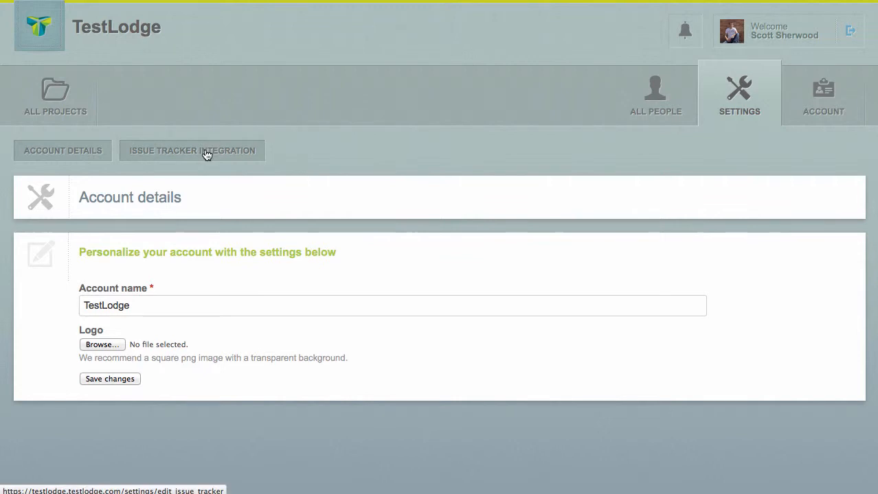
Select Pivotal Tracker as the issue tracker and follow the link to get its API key
left_click(193, 150)
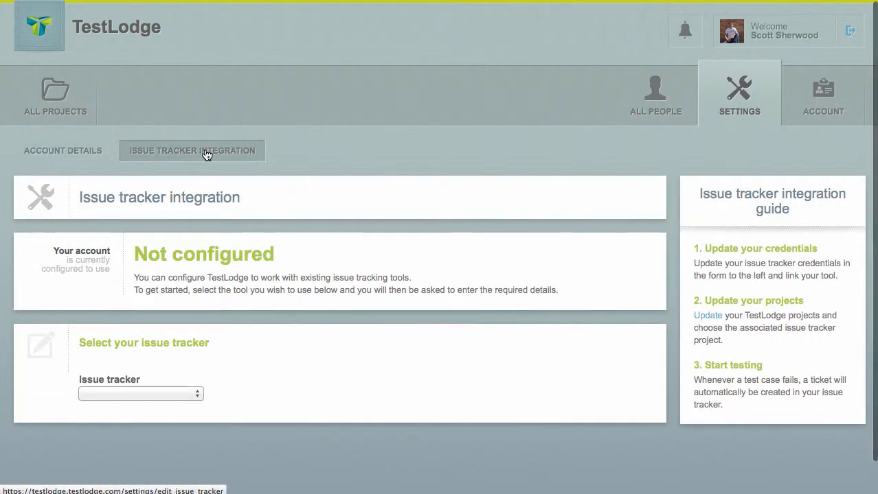
left_click(140, 393)
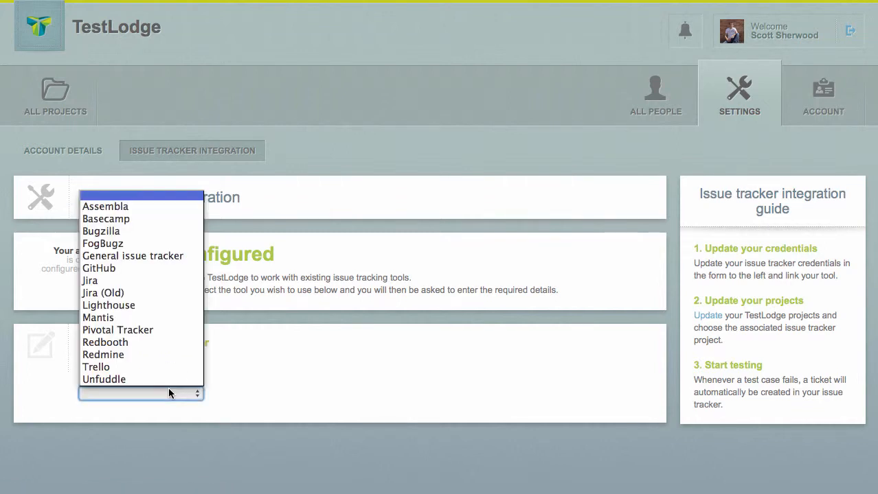
left_click(118, 330)
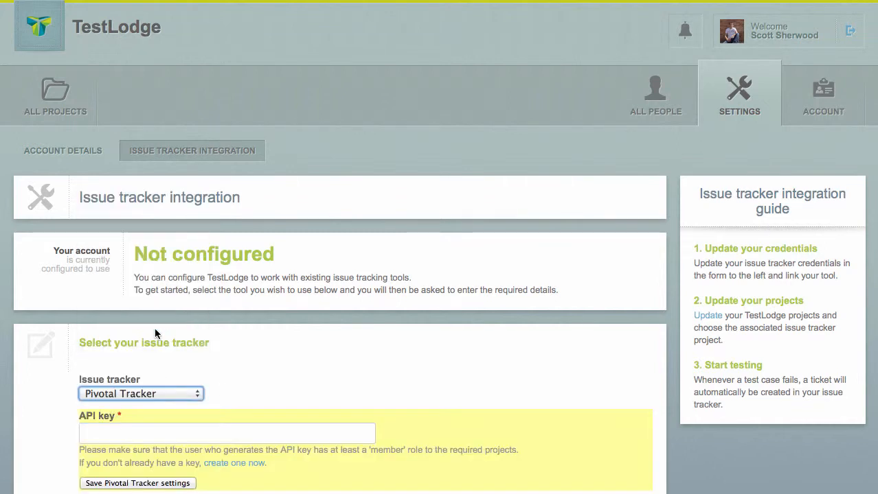
left_click(233, 463)
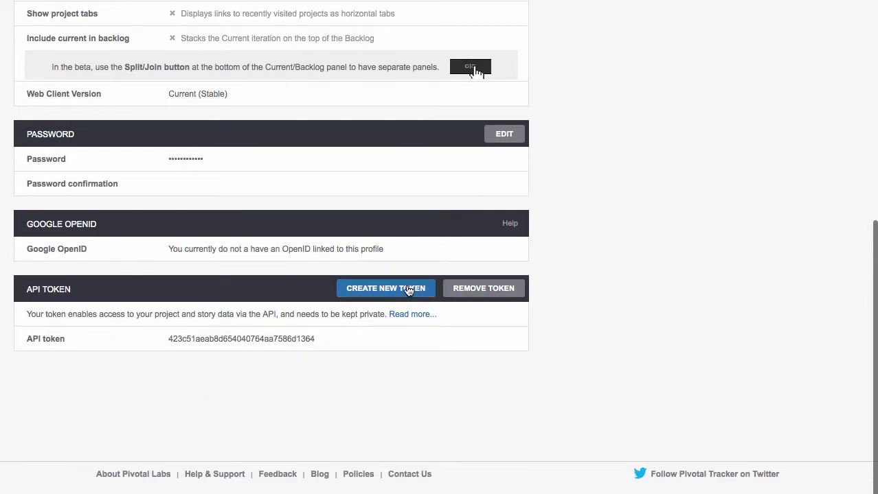
Copy the API token from the Pivotal Tracker profile page
right_click(241, 339)
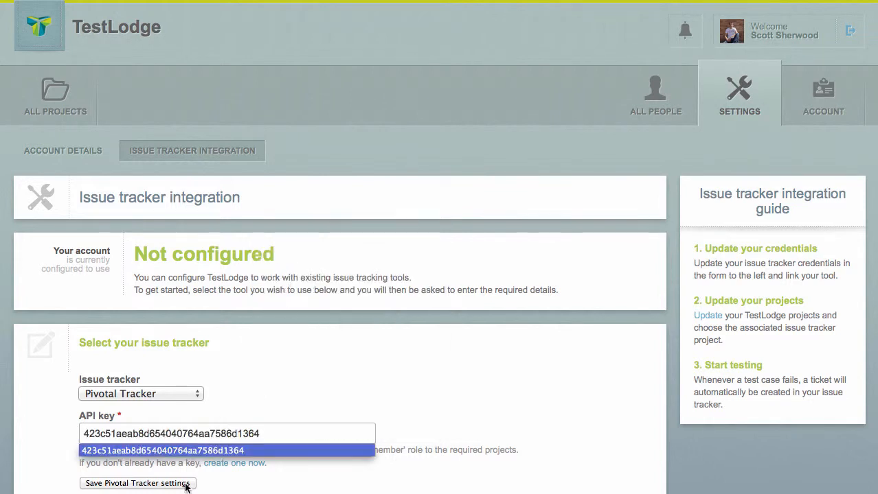
Save the Pivotal Tracker settings with the pasted API key and return to All Projects
left_click(136, 483)
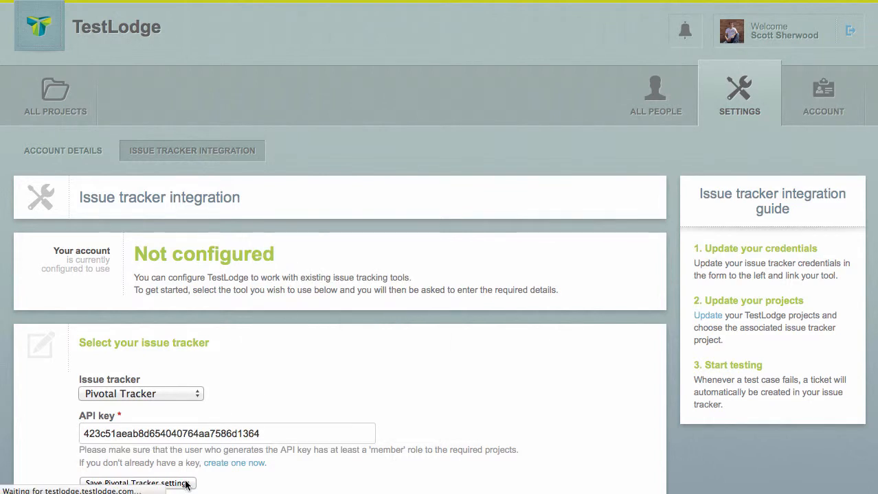
left_click(137, 482)
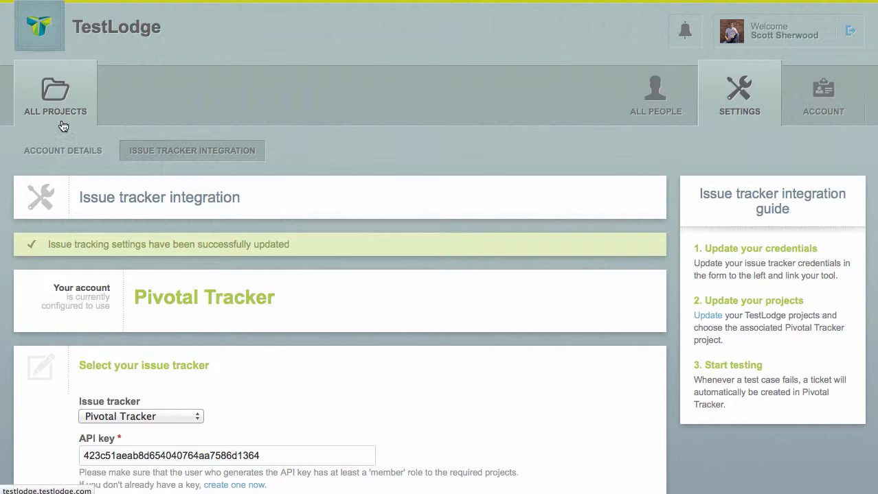
left_click(55, 97)
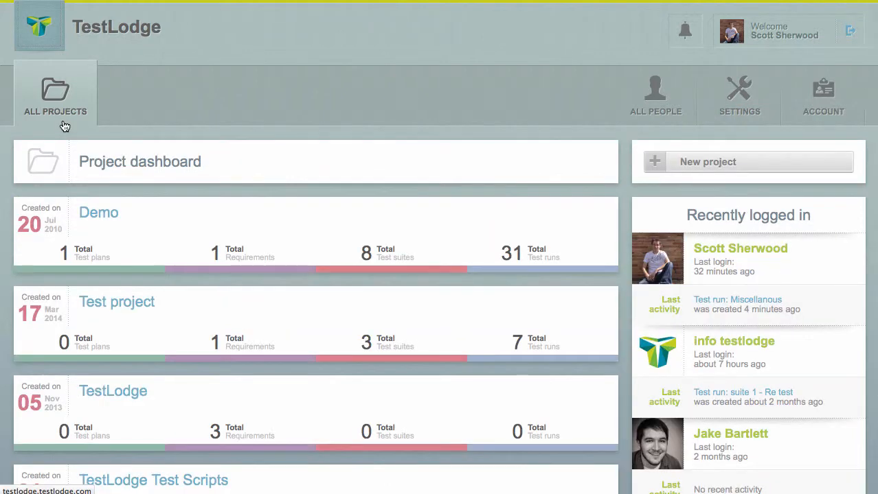
Link TestLodge Test Scripts to the 'TestLodge issues' Pivotal Tracker project (ID 432127) and save
left_click(153, 480)
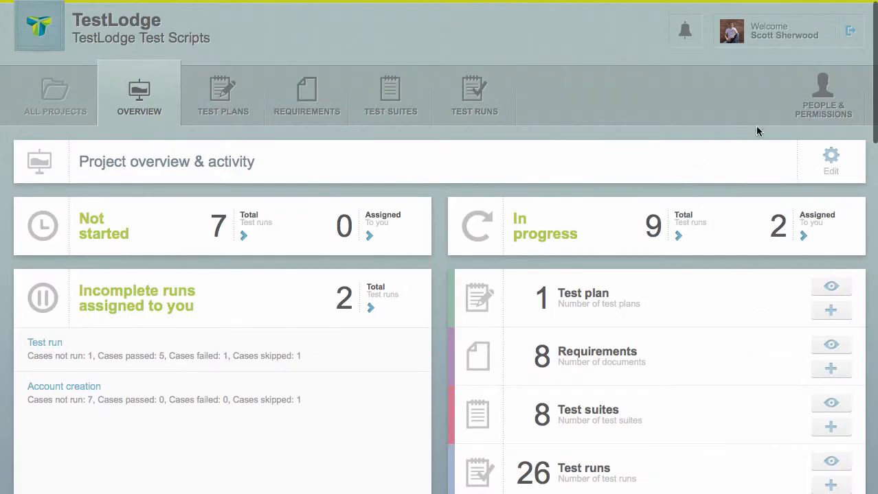
left_click(830, 158)
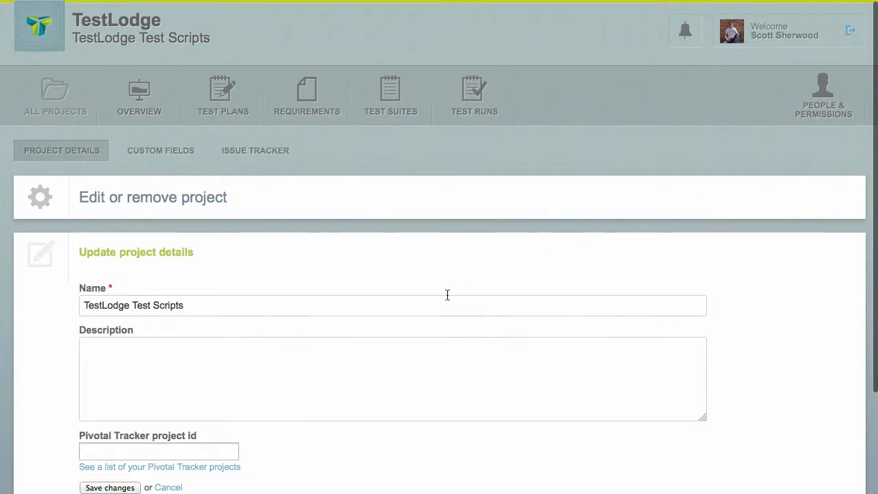
left_click(159, 467)
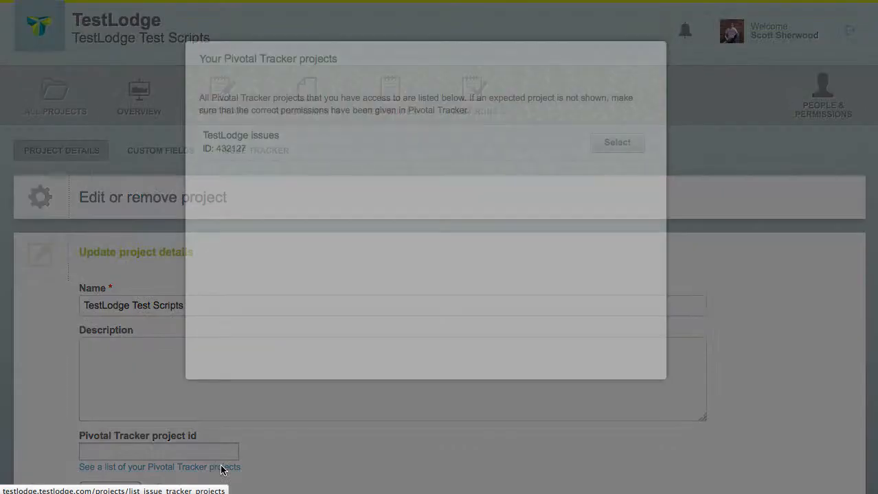
left_click(616, 142)
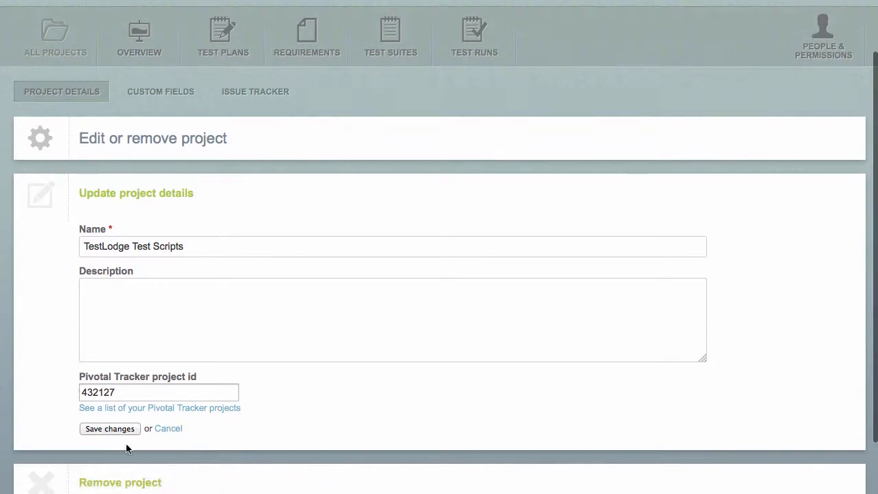
left_click(109, 428)
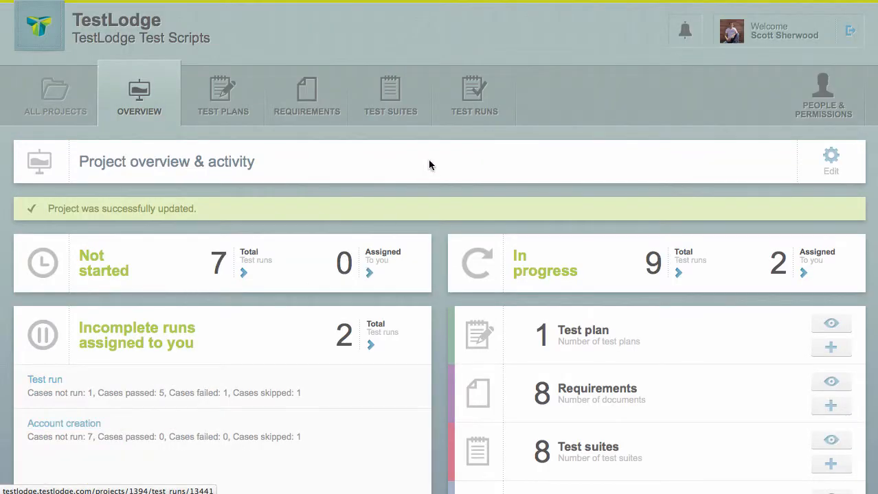
Create a test run from the Miscellanous test suite
left_click(390, 92)
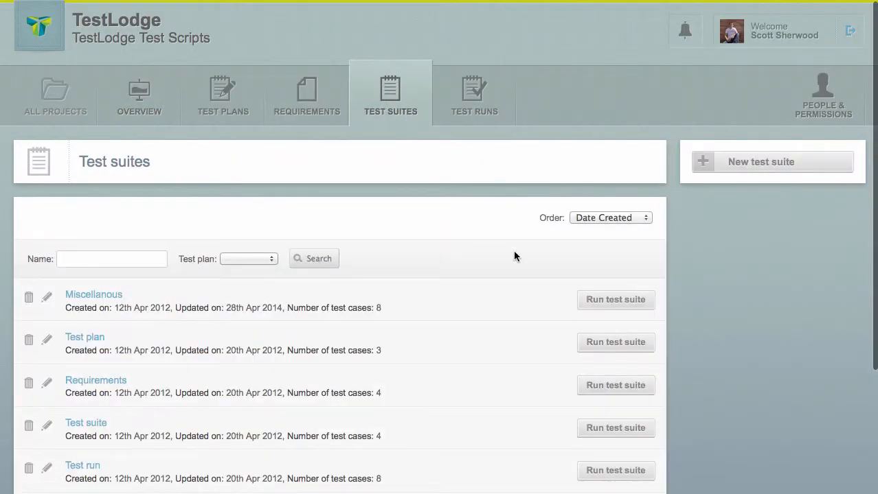
left_click(615, 300)
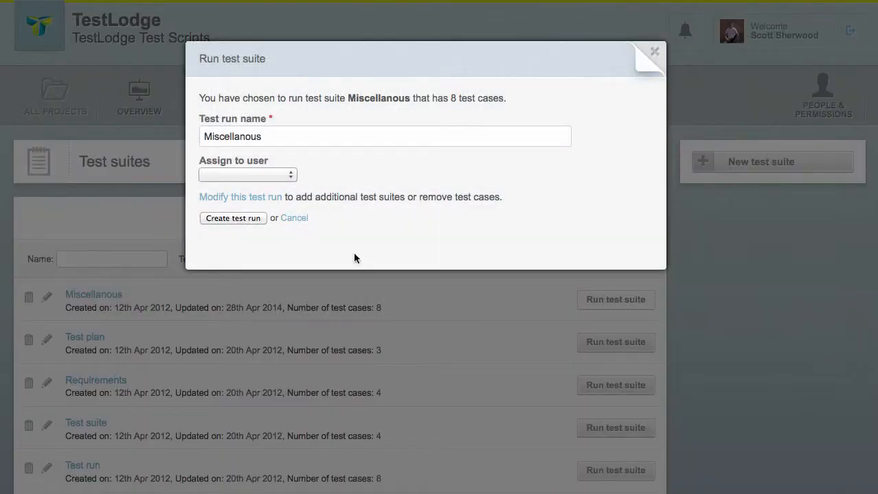
left_click(233, 217)
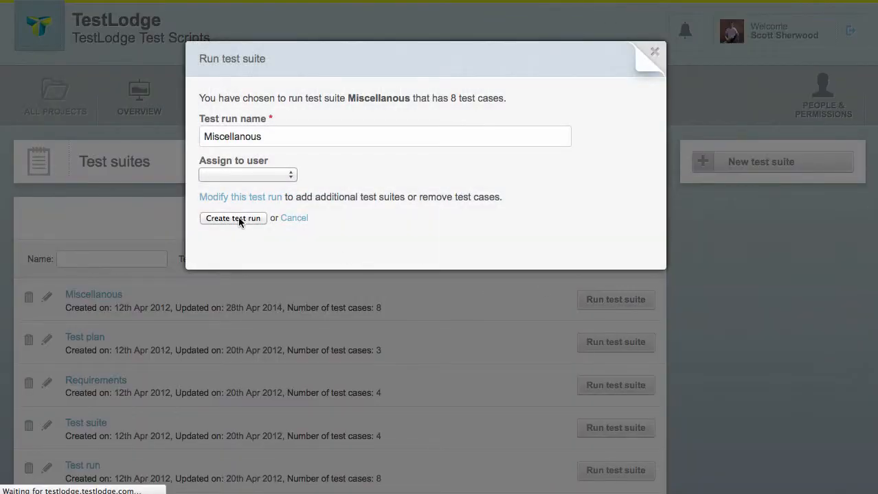
left_click(233, 218)
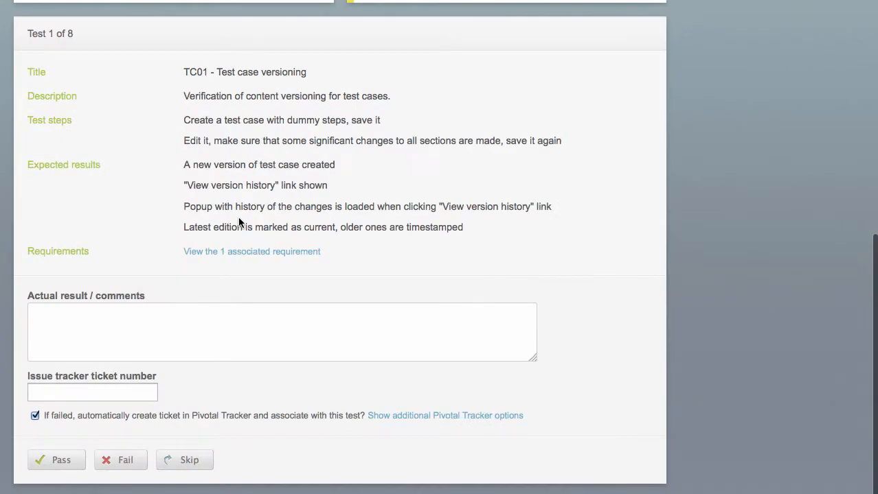
Fail test case TC01 and choose an owner for its automatic Pivotal Tracker ticket
left_click(120, 461)
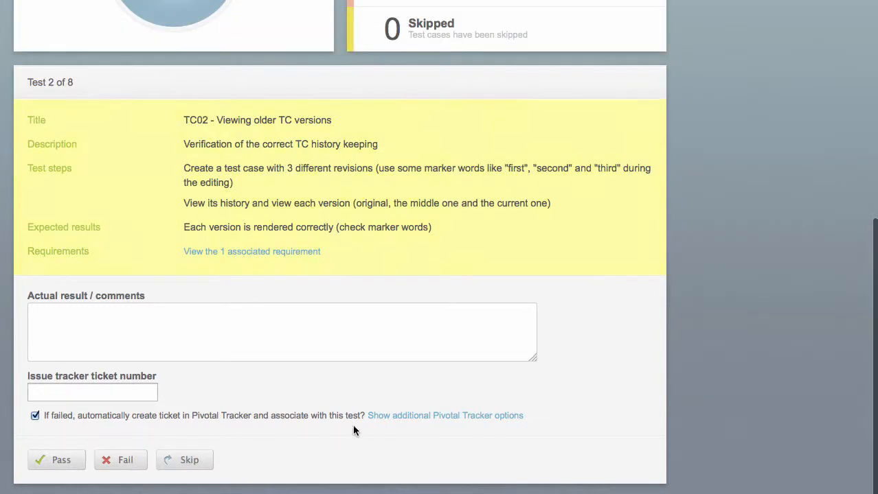
left_click(445, 415)
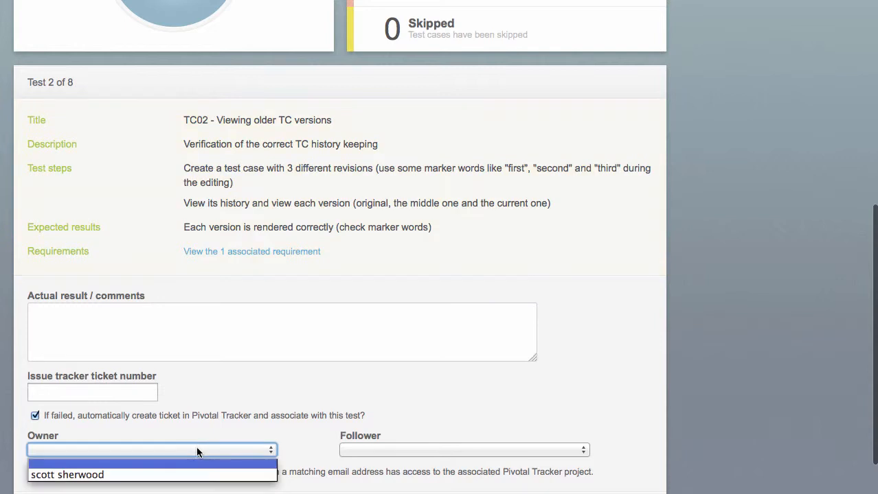
left_click(67, 475)
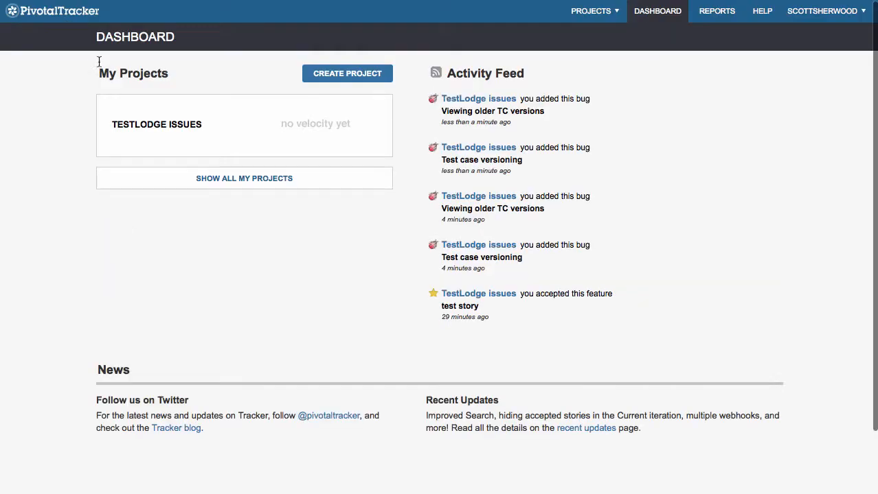
Expand the 'Viewing older TC versions' bug story in the TestLodge issues Icebox
left_click(156, 124)
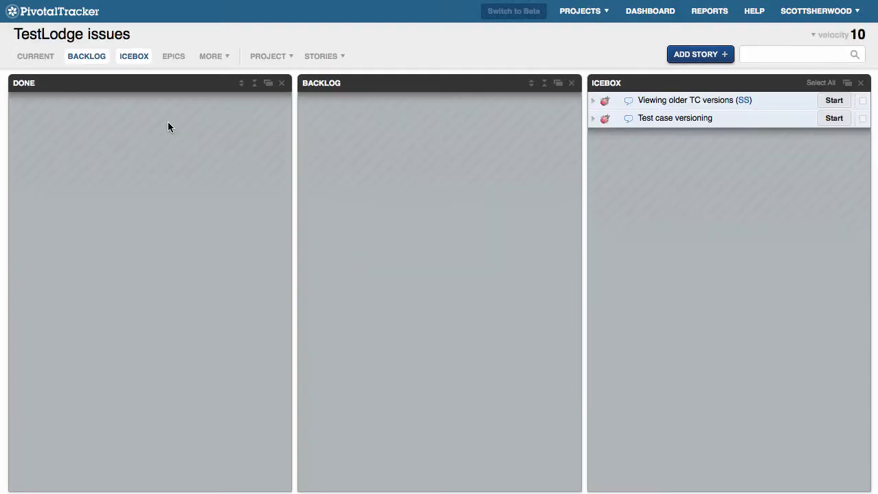
mouse_move(668, 100)
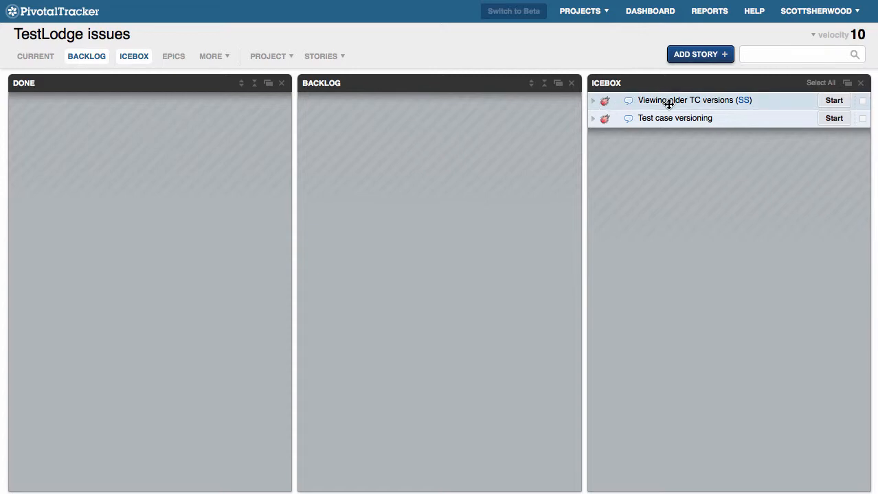
left_click(684, 100)
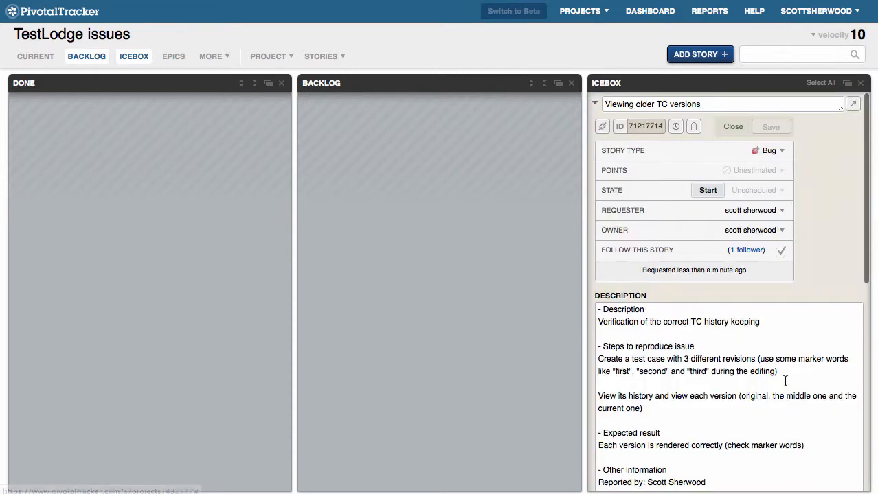
scroll("down", 3)
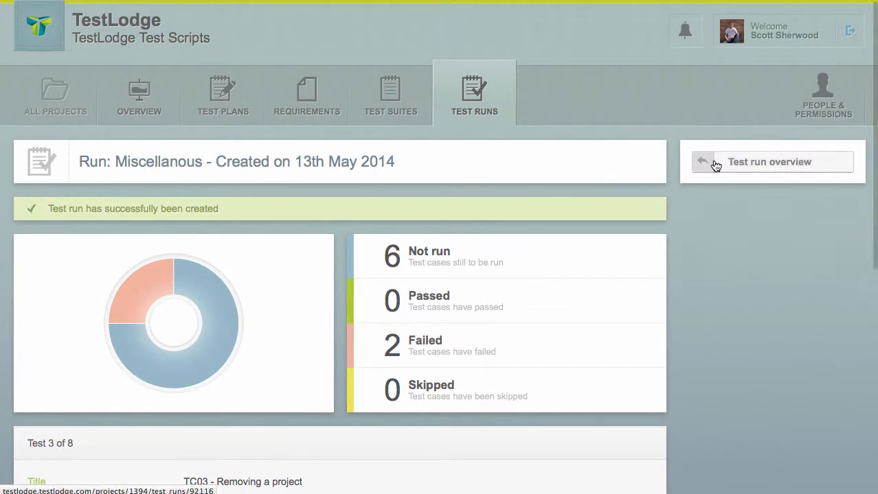
View the Miscellanous run overview listing failed TC01 and TC02 with ticket numbers
left_click(769, 161)
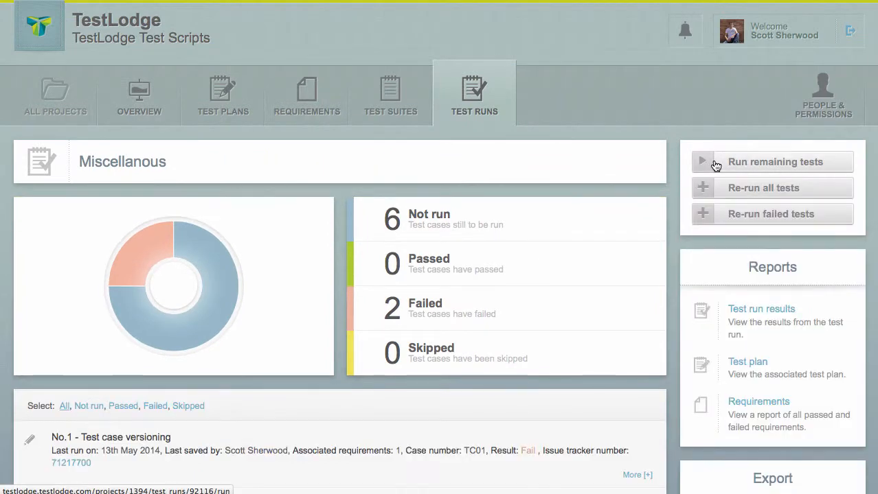
scroll("down", 3)
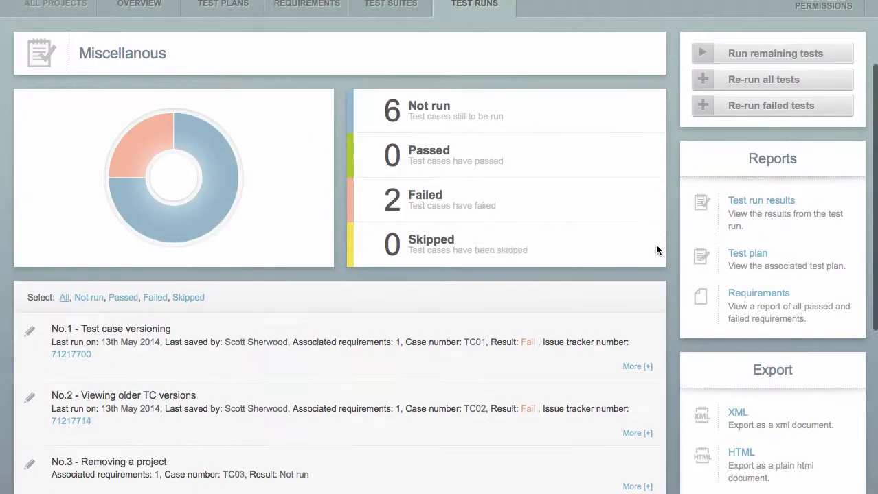
scroll("down", 3)
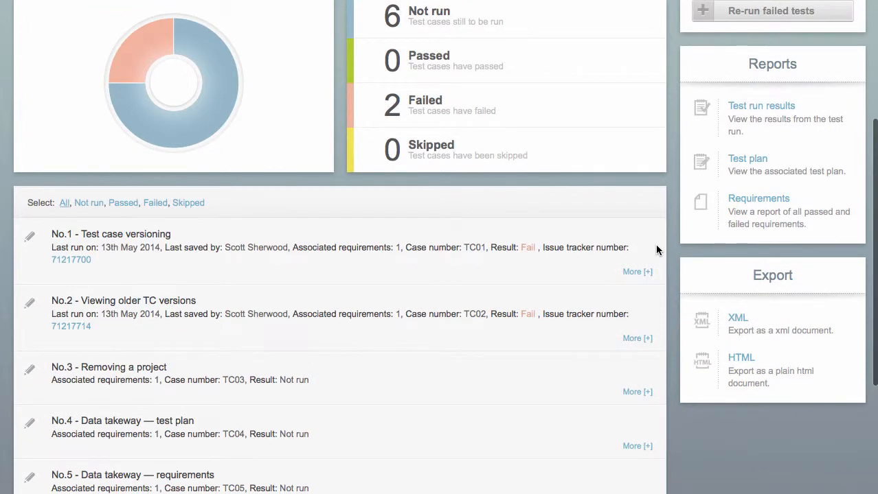